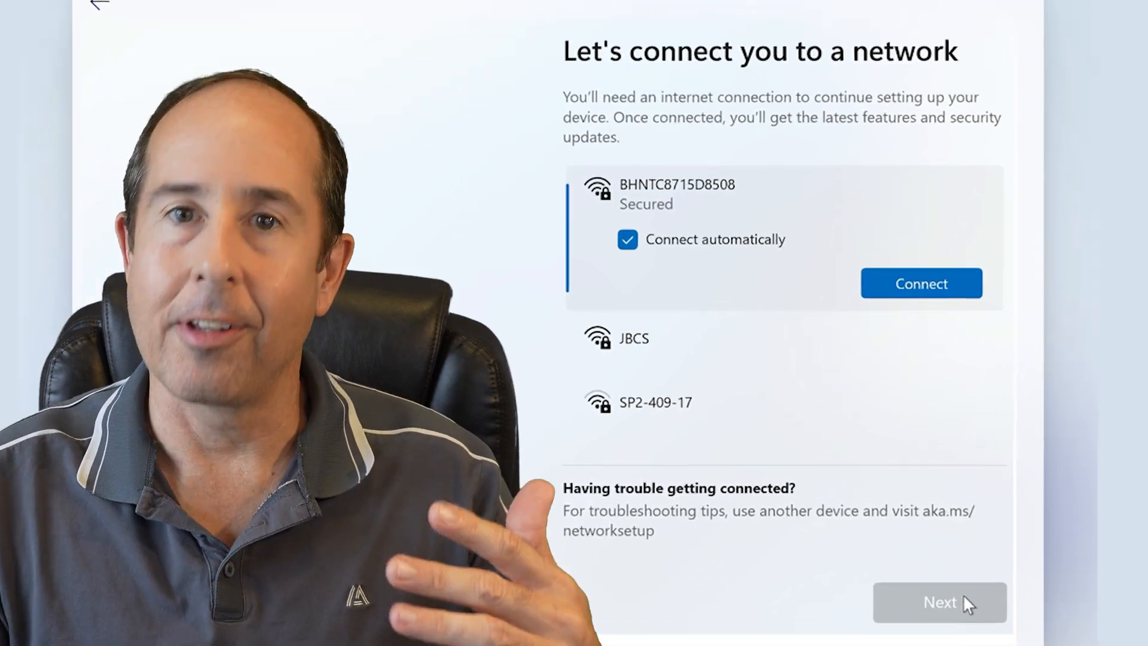
# Confirm United States as the region and US keyboard layout, skipping a second layout
pyautogui.click(940, 603)
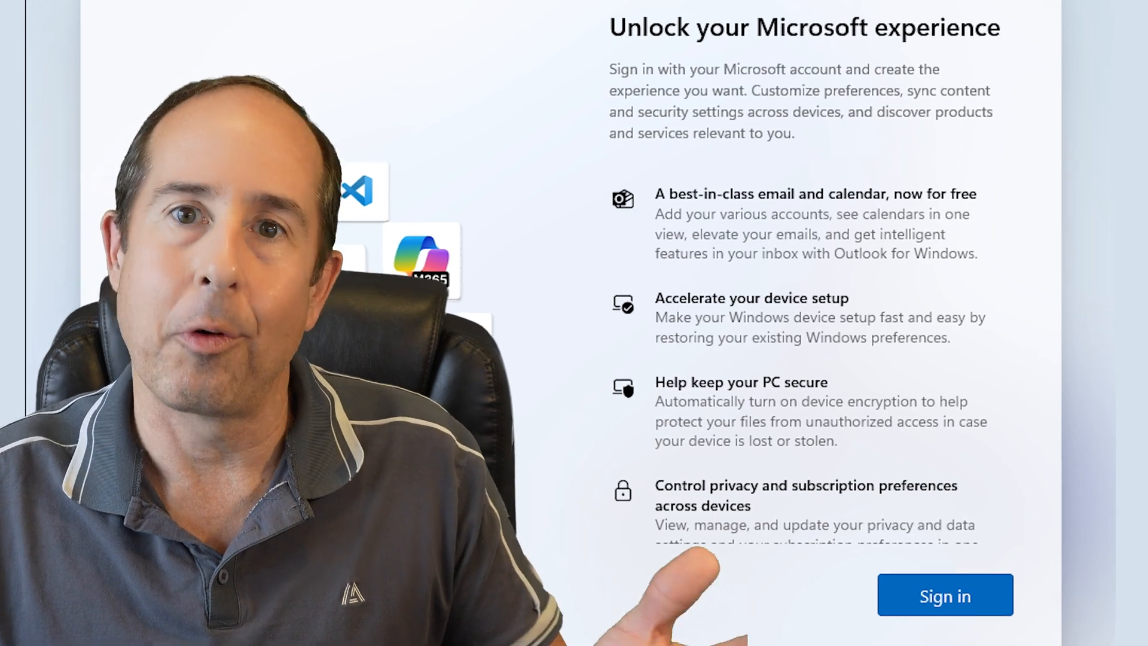
pyautogui.click(944, 594)
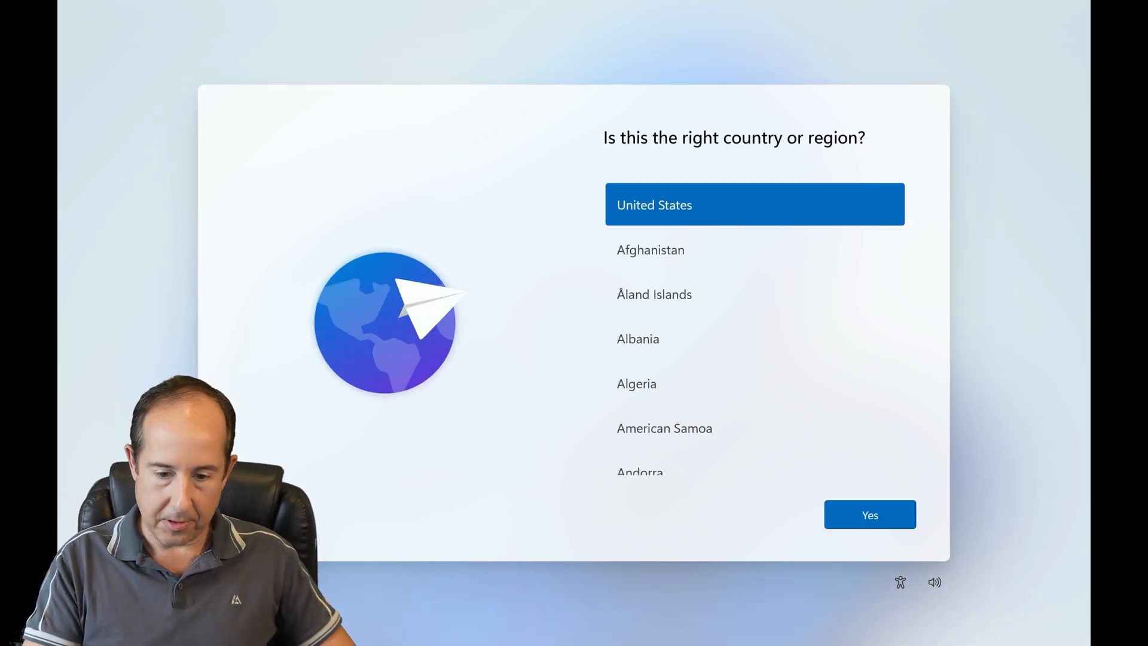
pyautogui.click(869, 514)
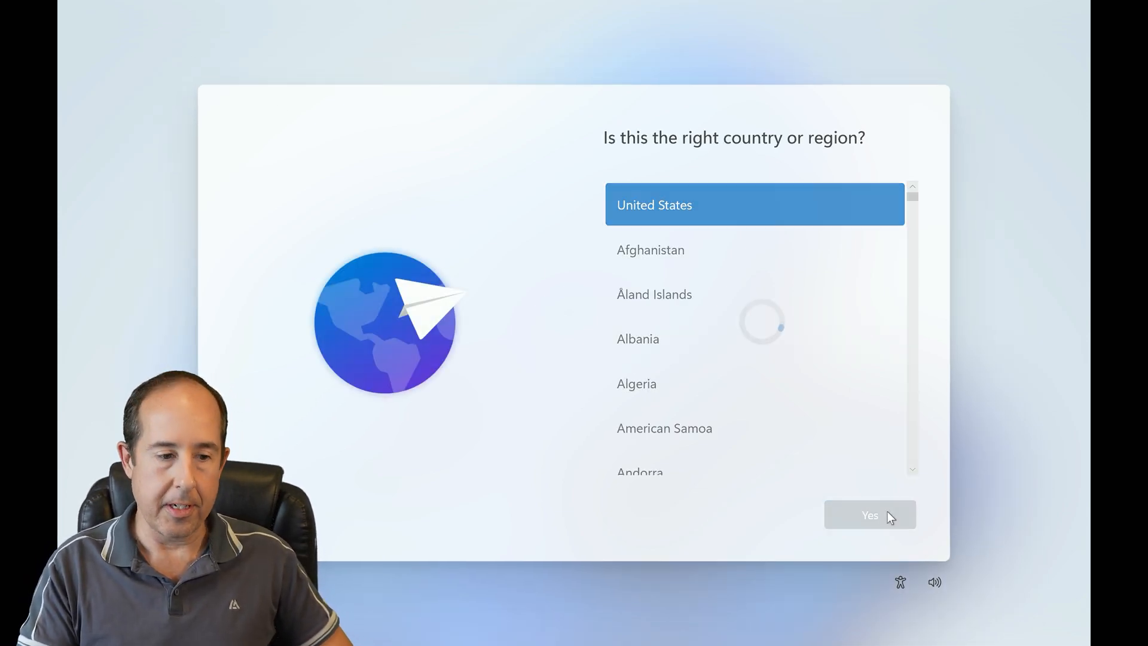
pyautogui.click(869, 515)
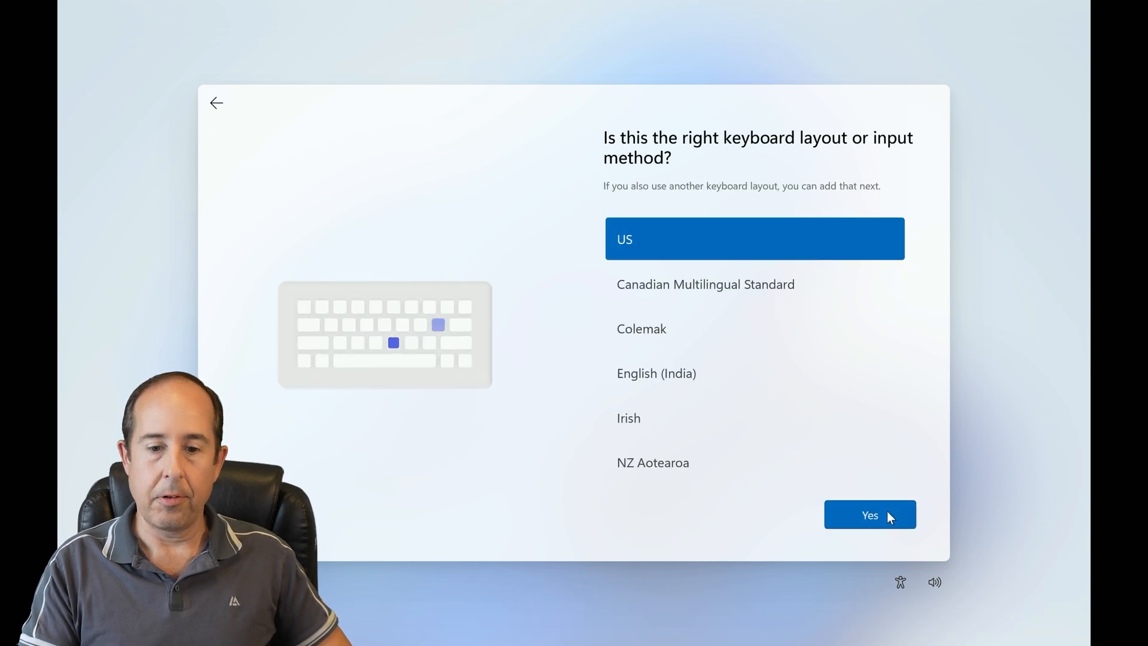
pyautogui.click(869, 515)
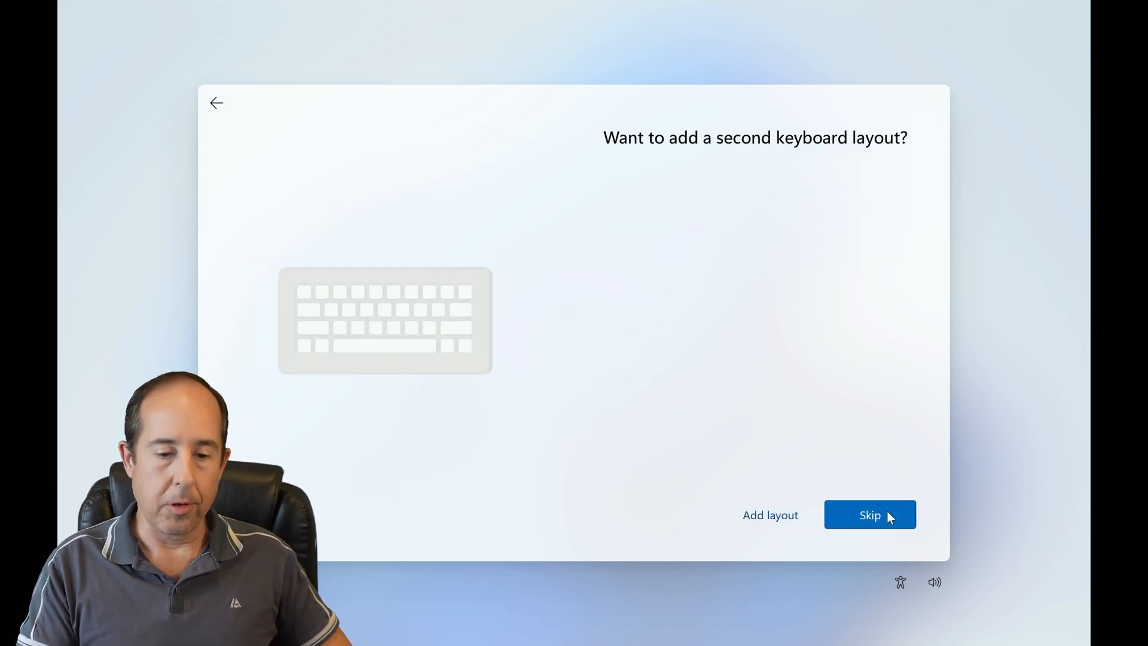
pyautogui.click(870, 514)
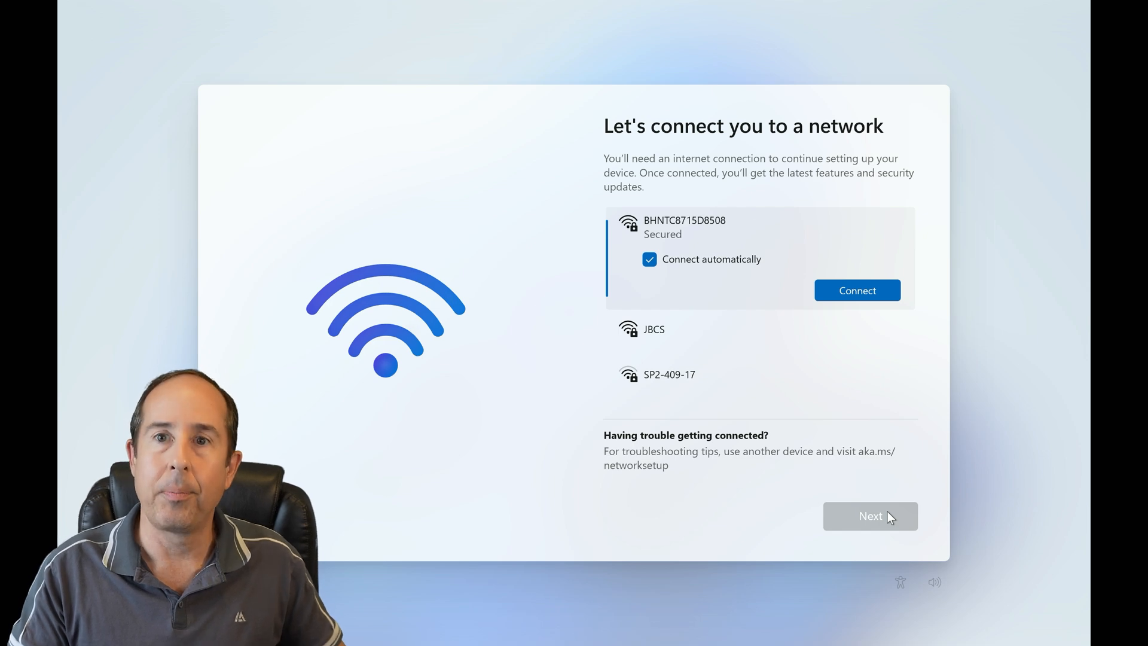
# Open an administrator Command Prompt over the network page with Shift+F10
pyautogui.press('shift+f10')
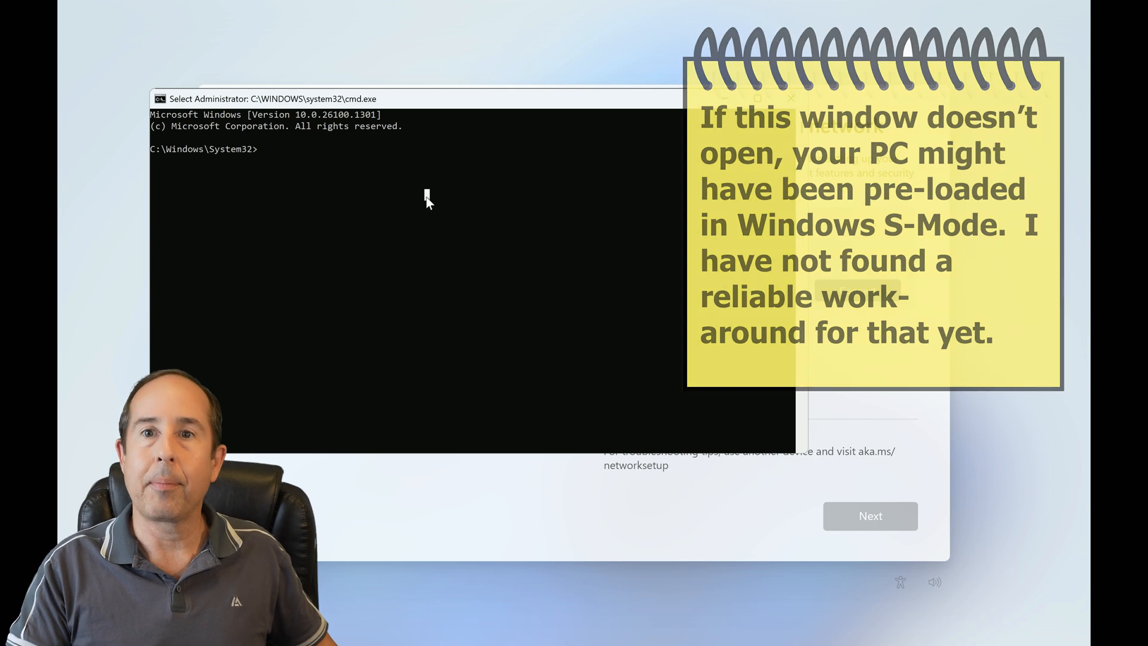
# Run 'start ms-cxh:localonly' to launch local account creation
pyautogui.write('start m')
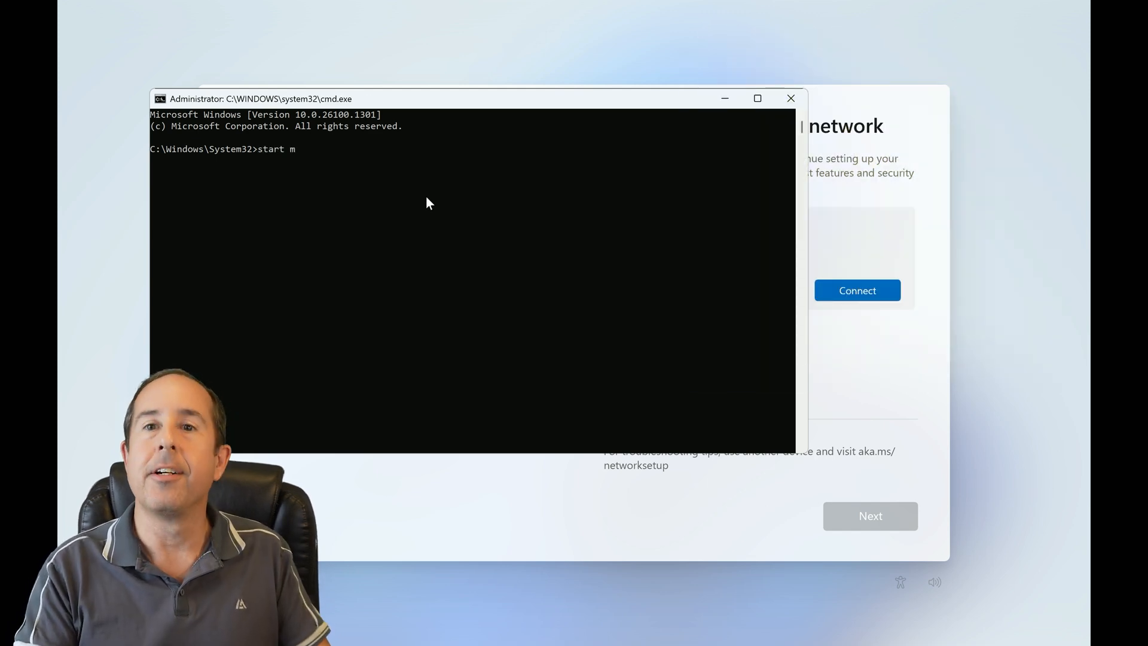
pyautogui.write('s-cxh:')
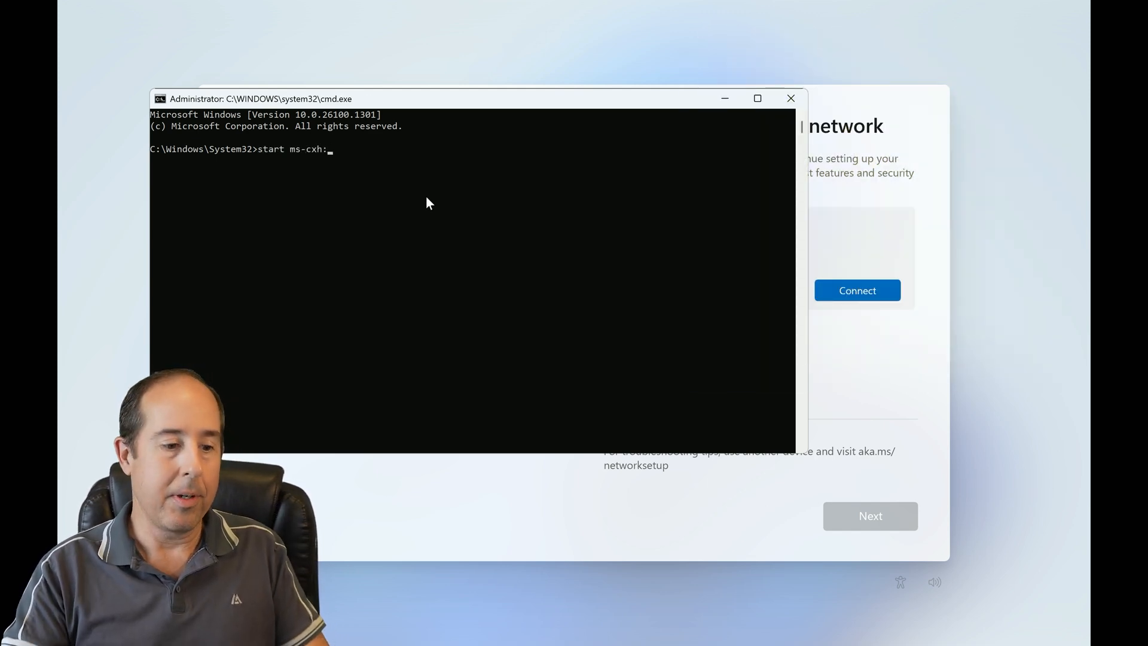
pyautogui.write('localonly')
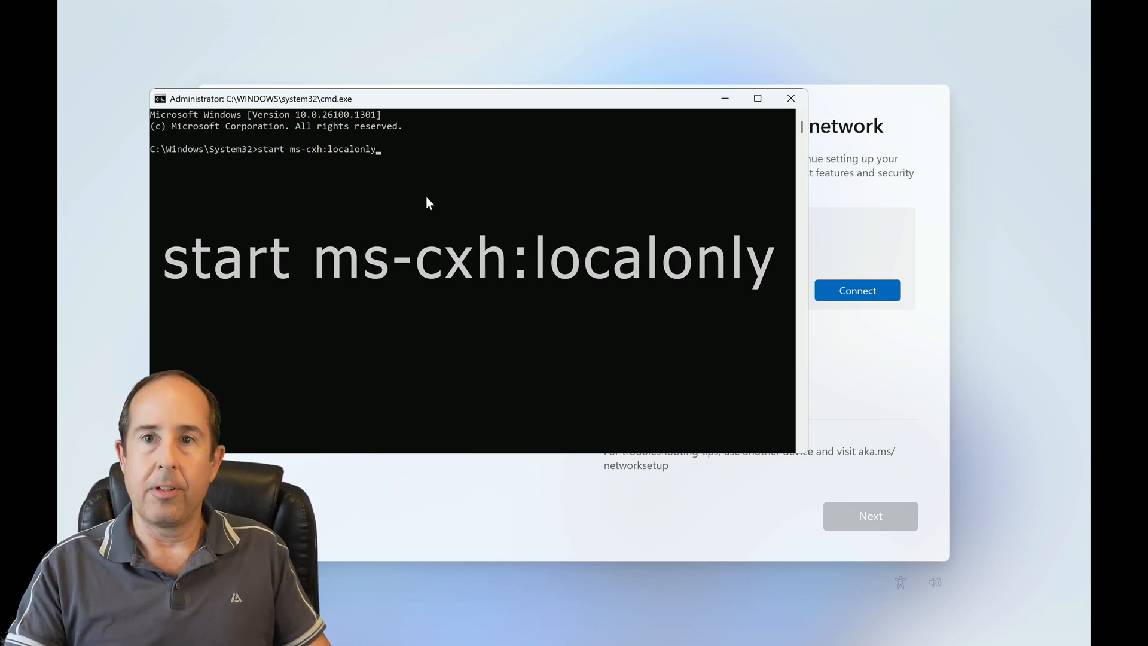
pyautogui.press('Enter')
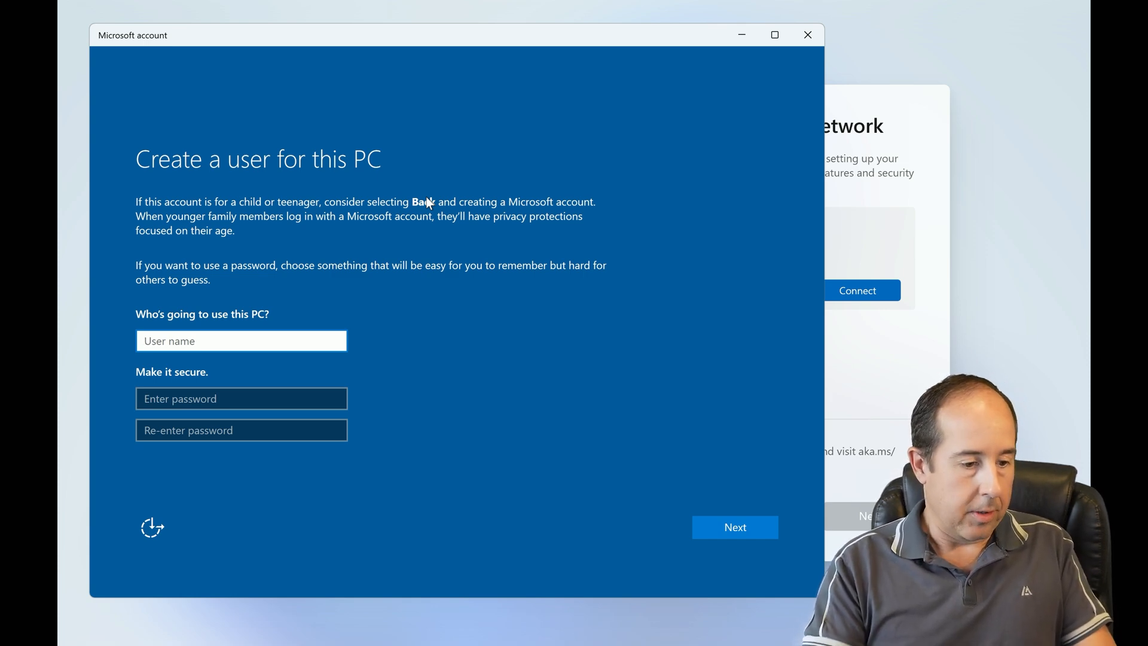
# Submit a local account named 'User' with the password fields left blank
pyautogui.write('User')
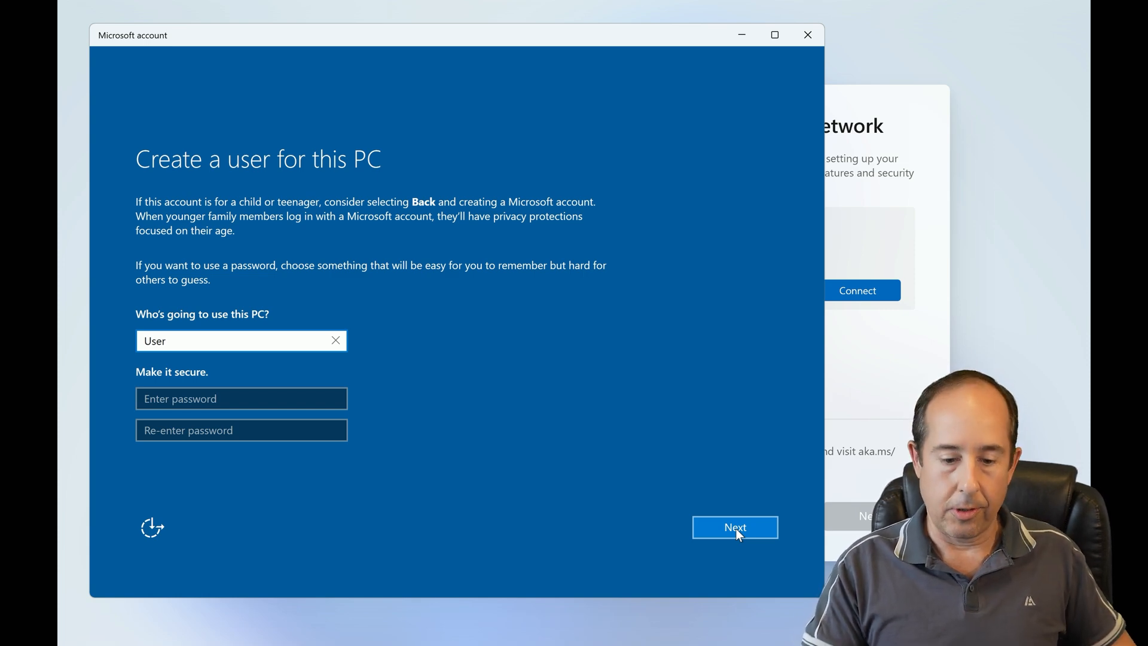
pyautogui.click(734, 527)
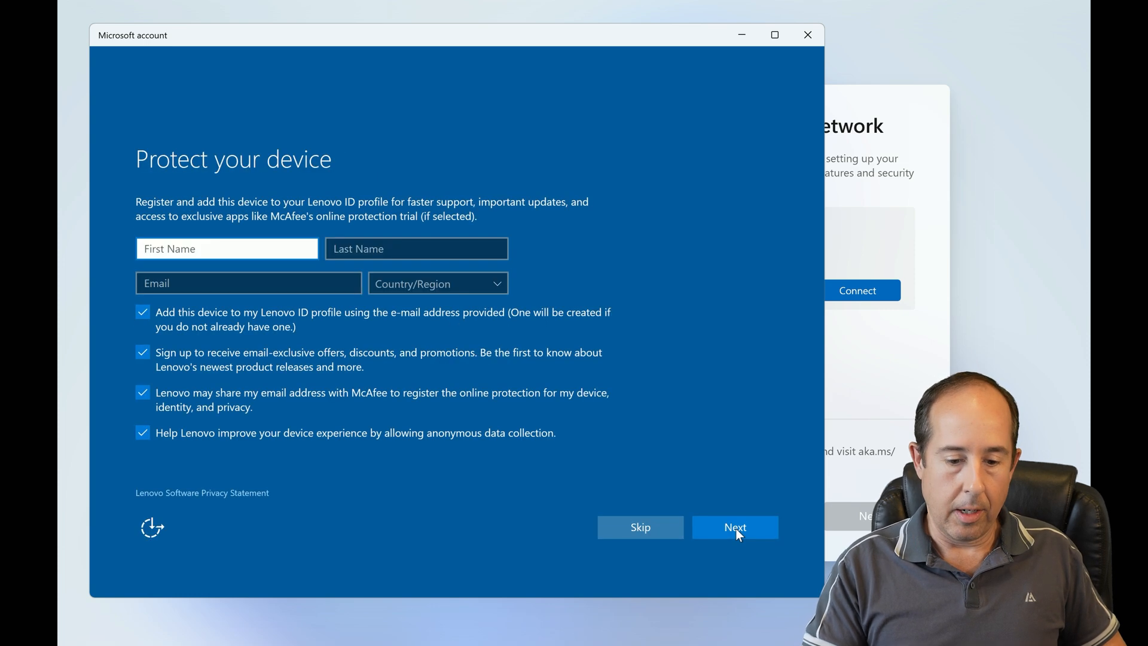
# Skip Lenovo device registration and accept the privacy settings
pyautogui.click(734, 527)
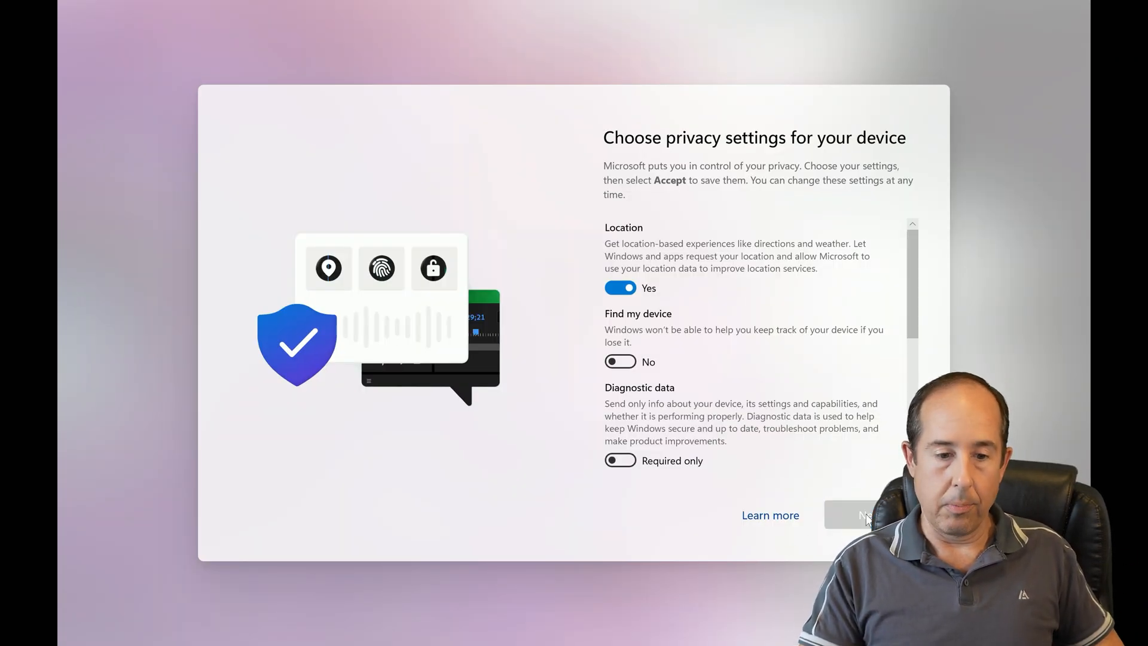
pyautogui.scroll(-3)
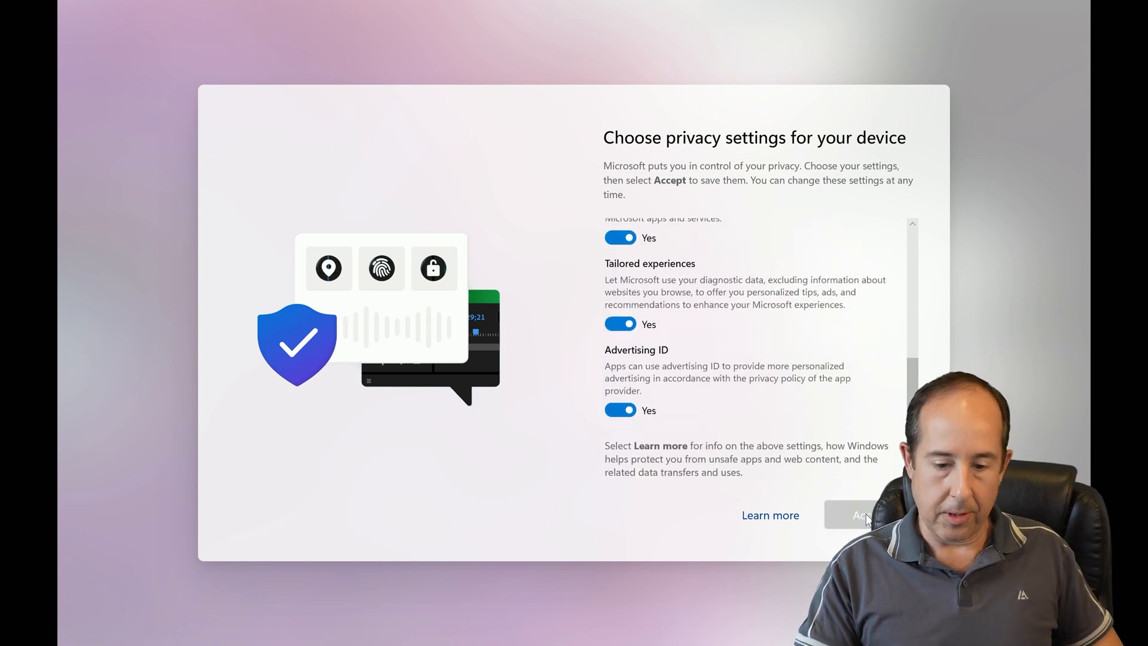
pyautogui.click(857, 515)
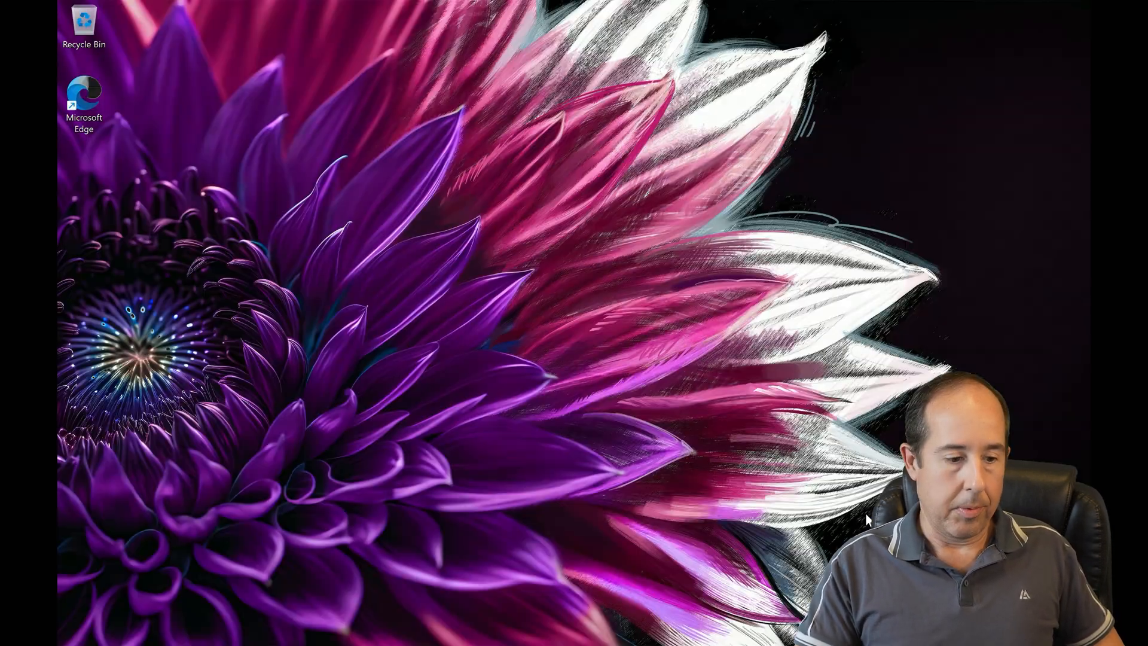
# Show the Start menu's pinned apps, including Edge, on the new desktop
pyautogui.click(366, 629)
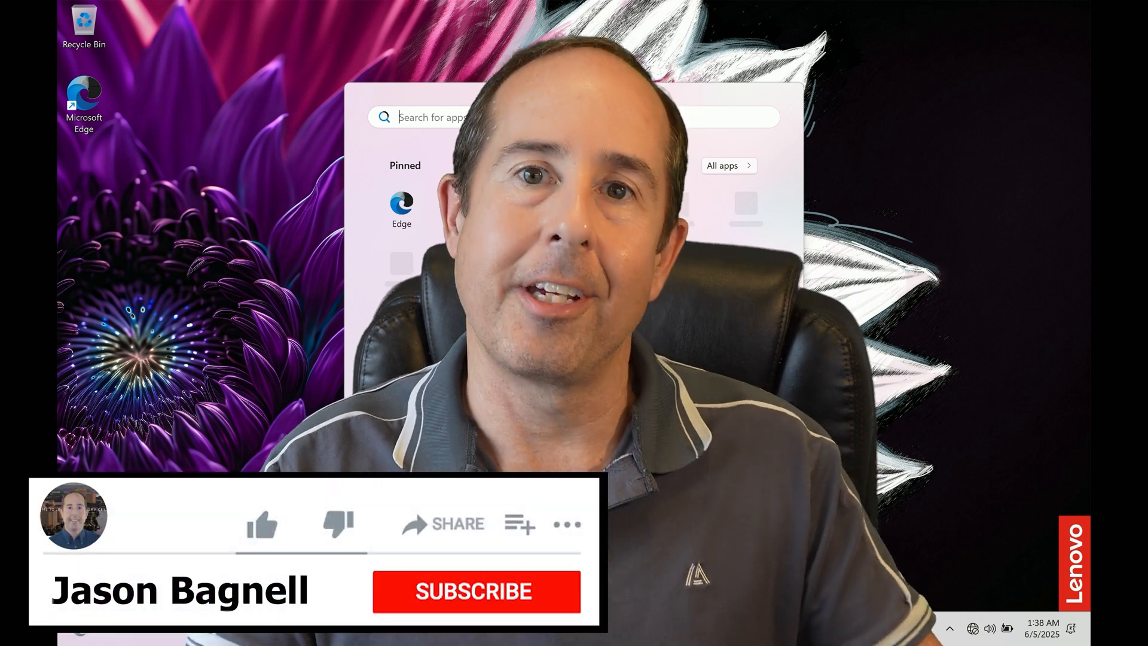
pyautogui.click(476, 592)
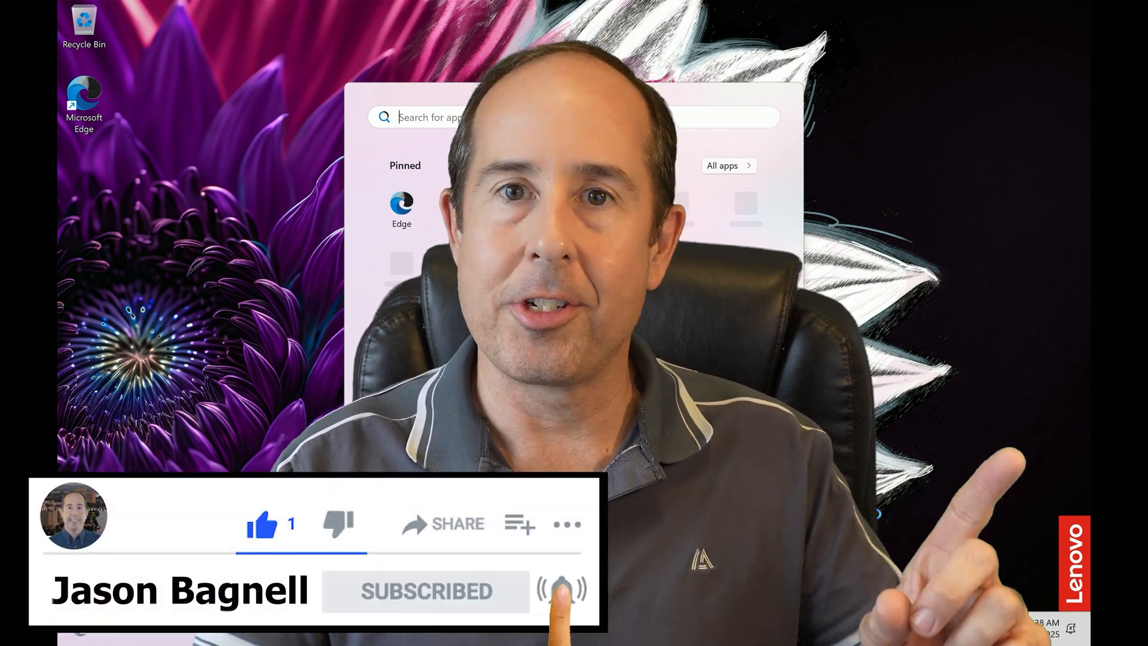